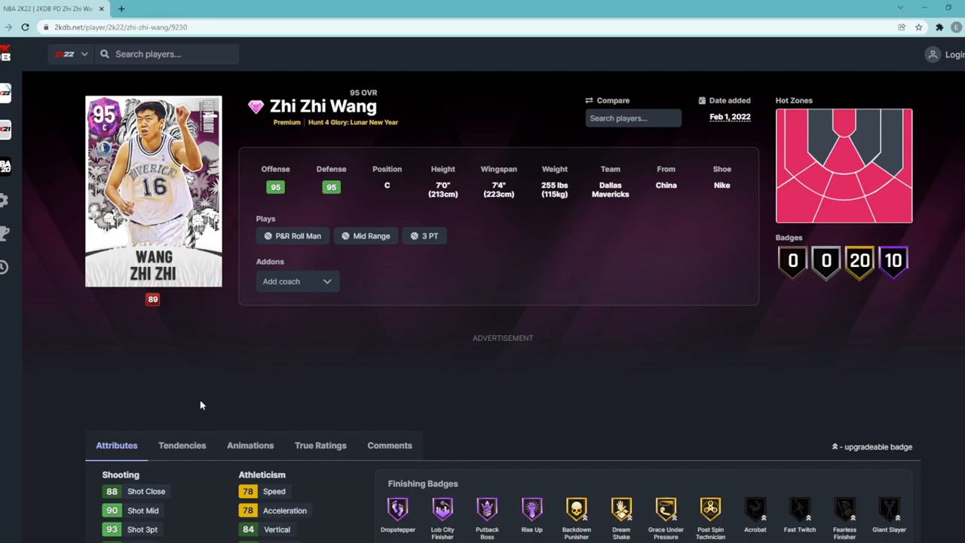
pyautogui.scroll(-3)
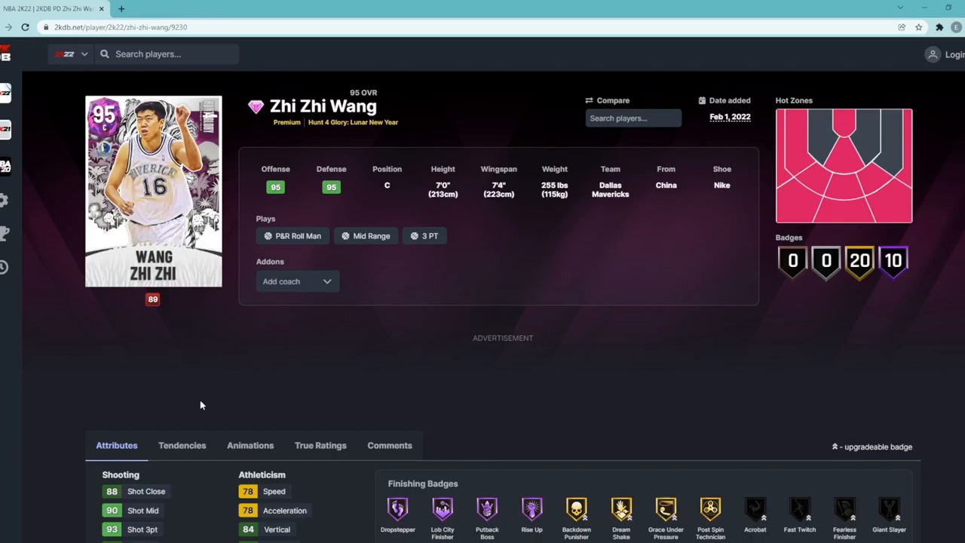
pyautogui.moveTo(264, 397)
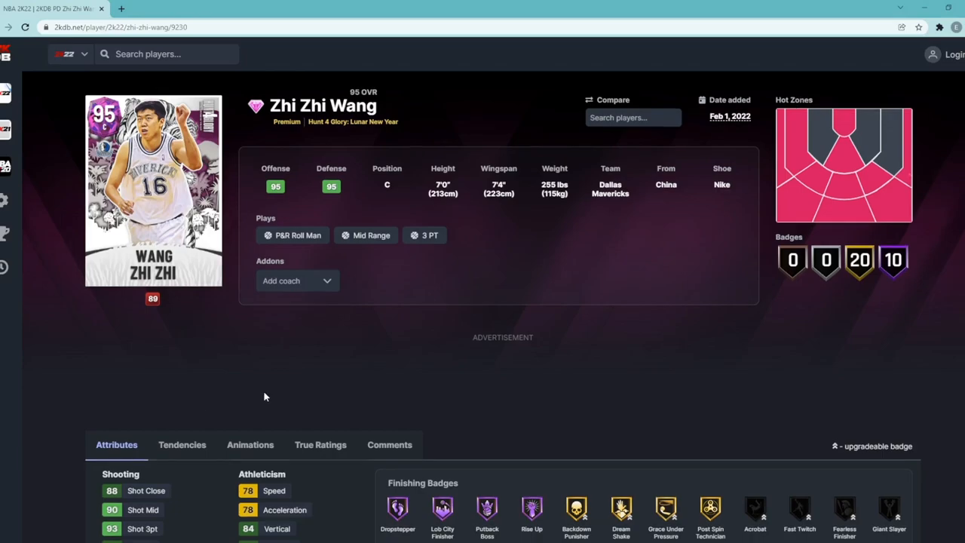
pyautogui.scroll(-3)
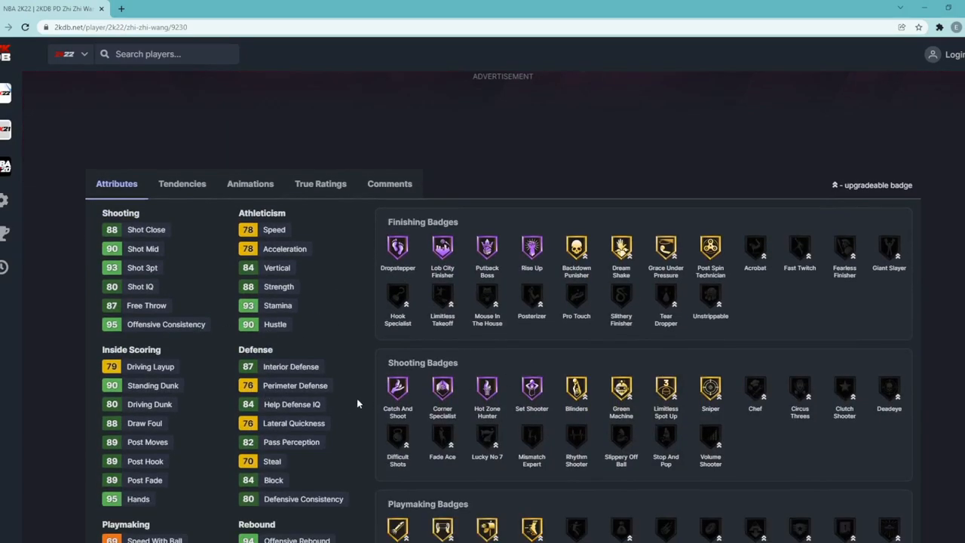
pyautogui.moveTo(454, 317)
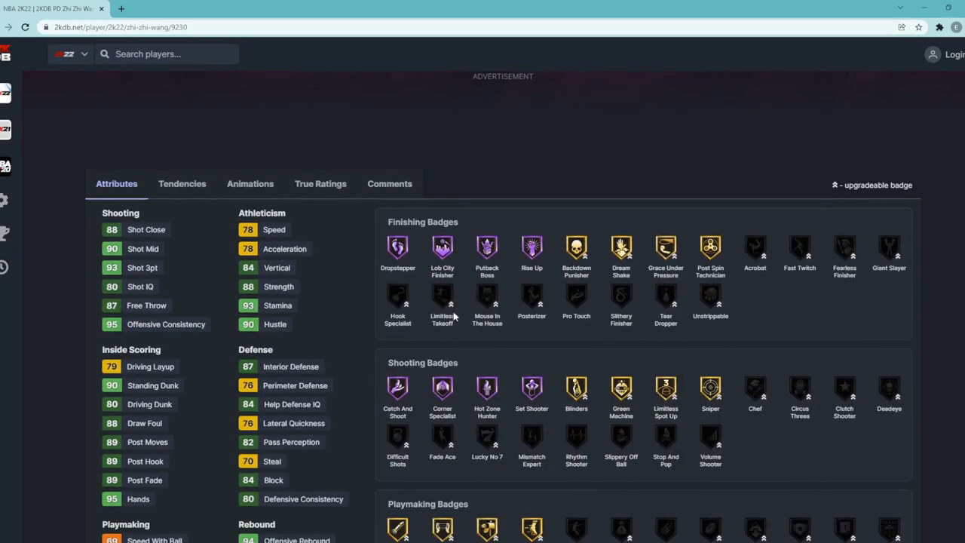
pyautogui.moveTo(503, 323)
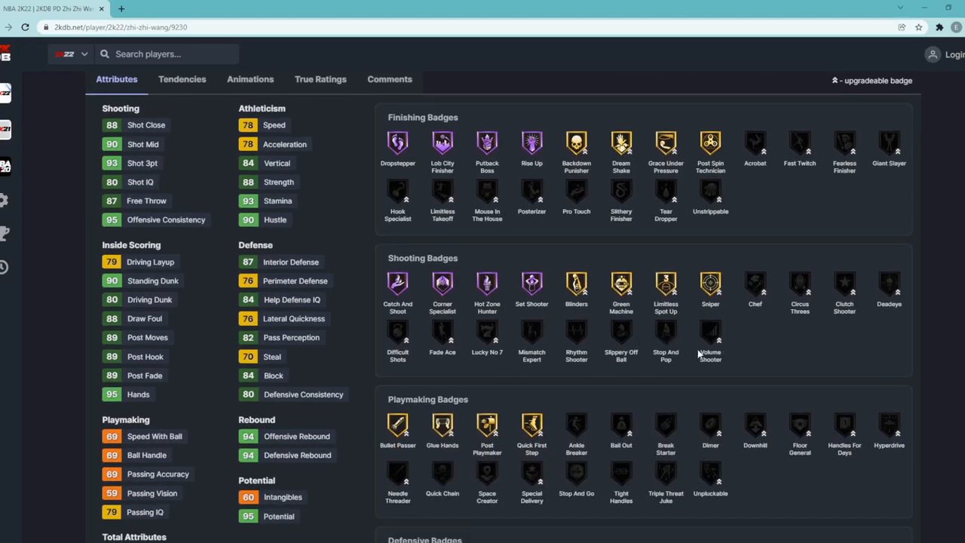
pyautogui.scroll(-3)
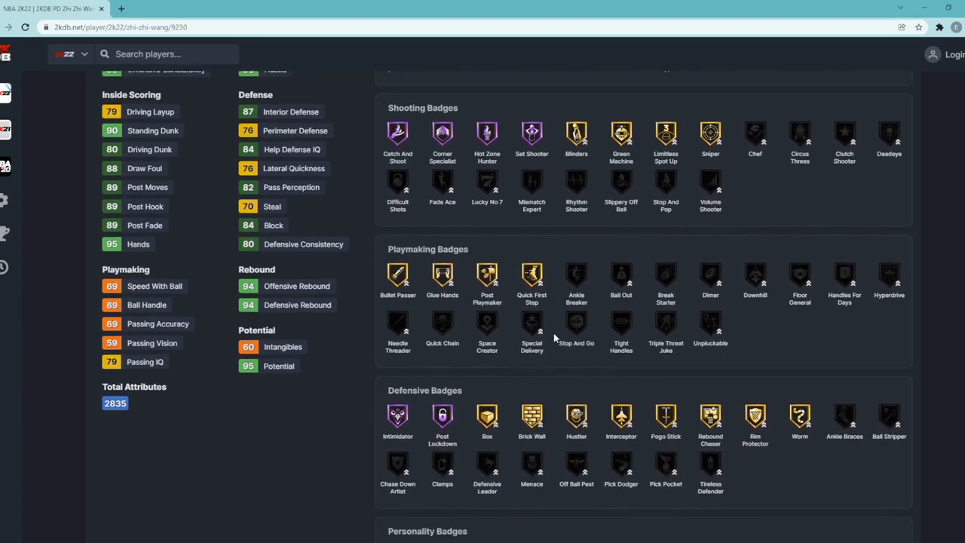
pyautogui.scroll(-3)
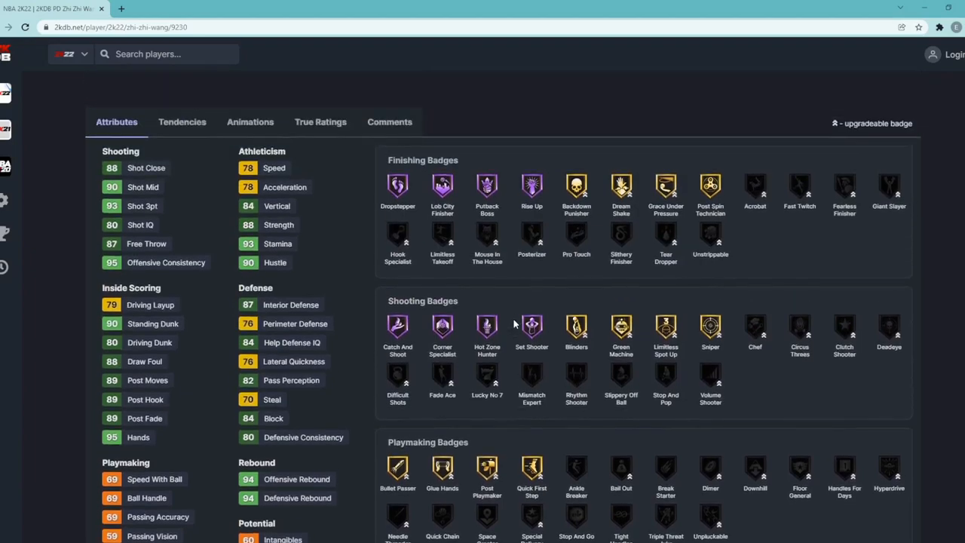
pyautogui.scroll(-3)
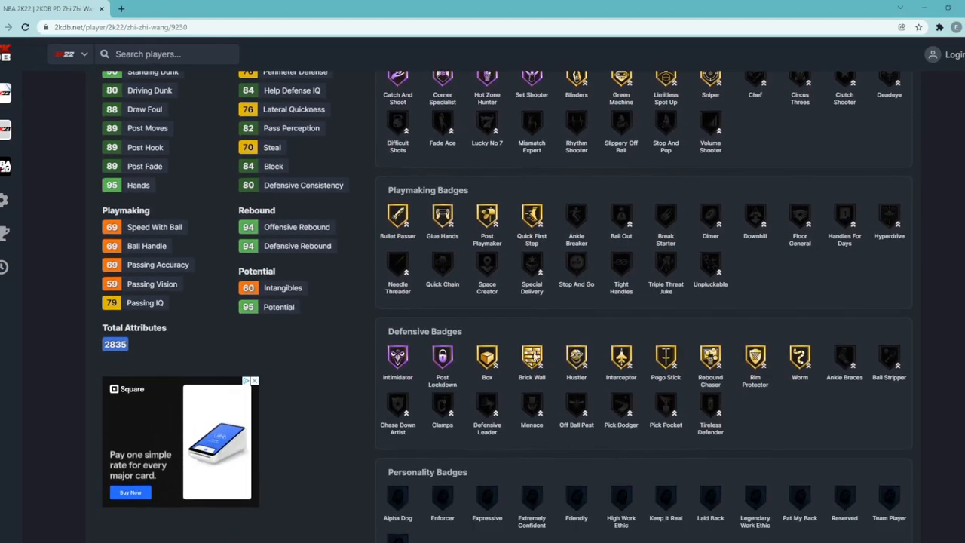
pyautogui.scroll(-3)
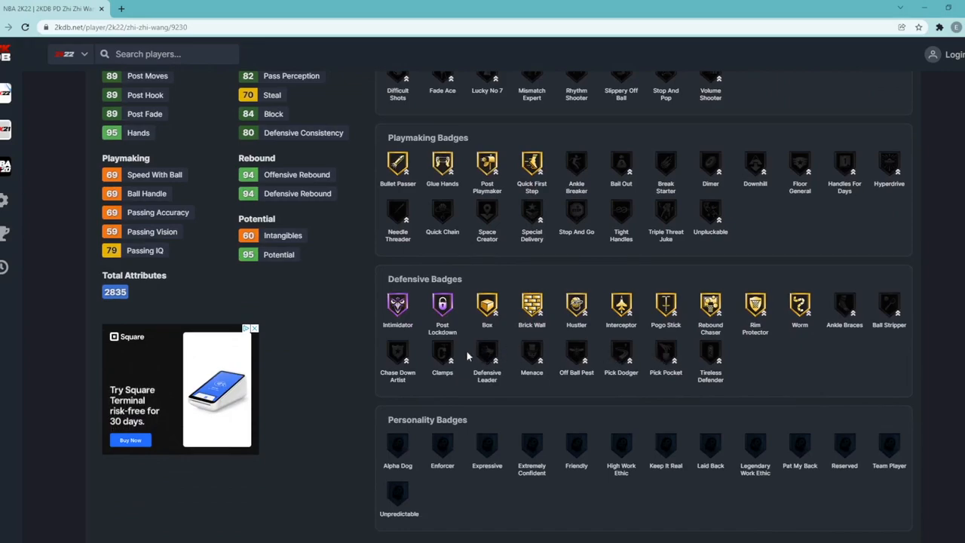
pyautogui.moveTo(441, 360)
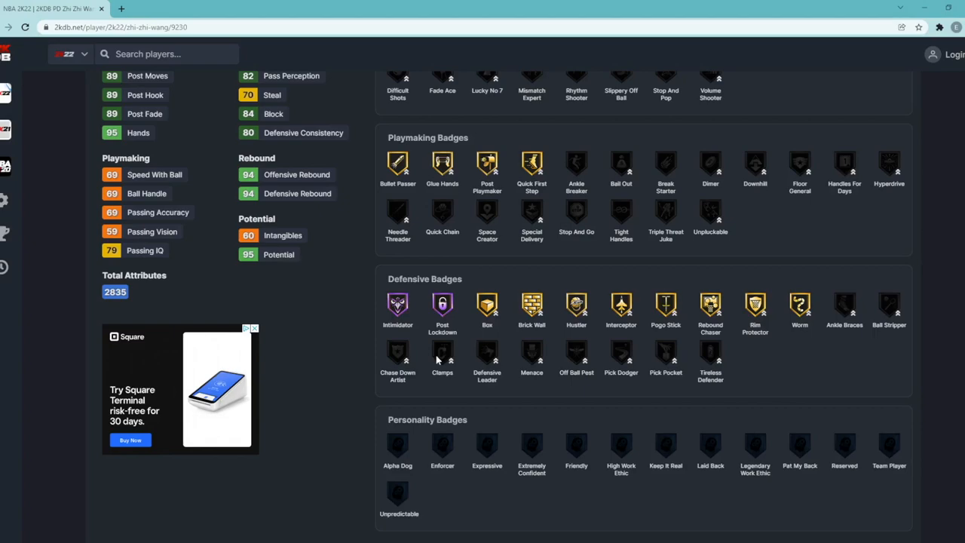
pyautogui.moveTo(398, 359)
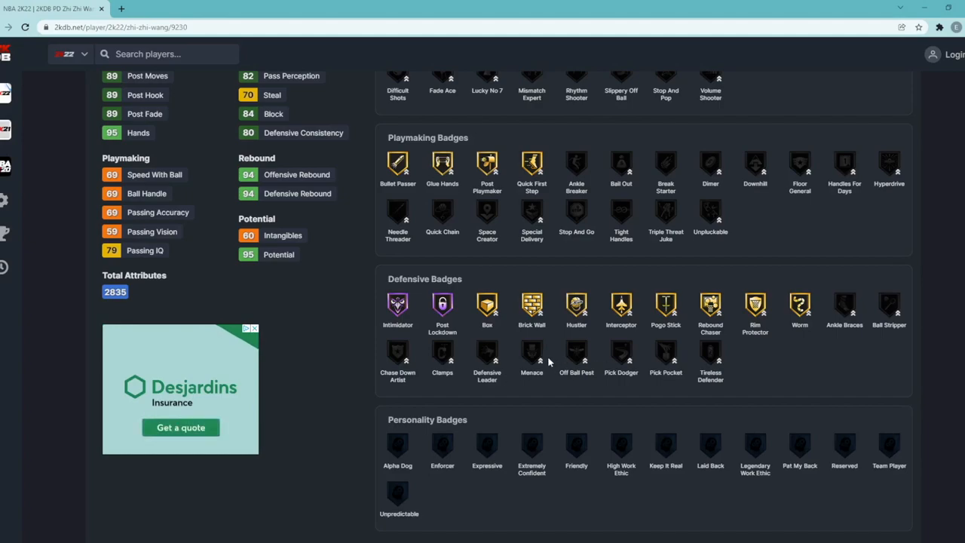
pyautogui.moveTo(633, 350)
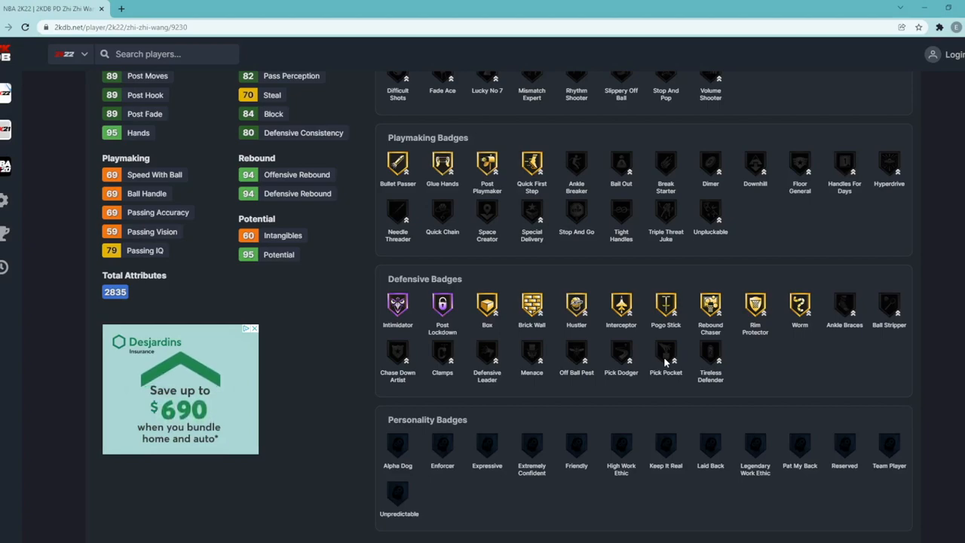
pyautogui.moveTo(440, 350)
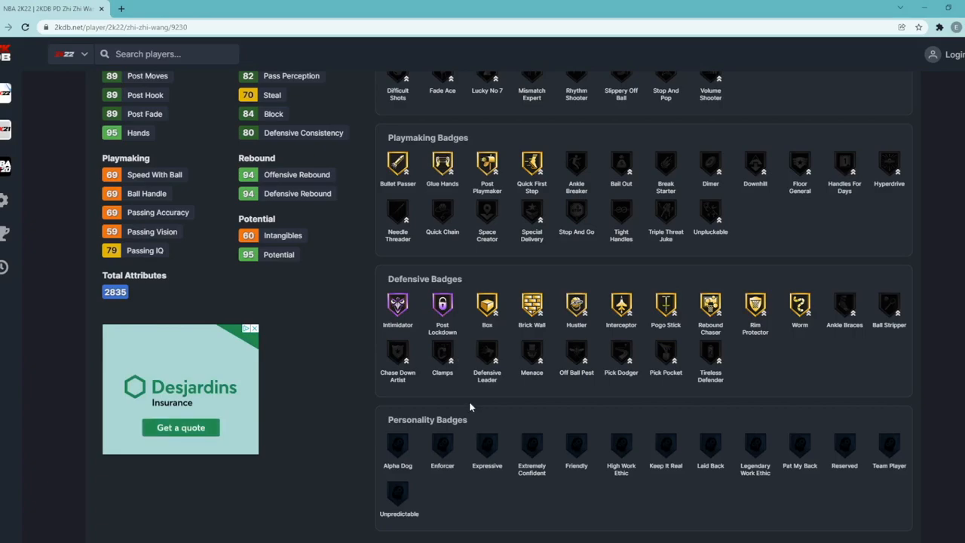
pyautogui.scroll(-3)
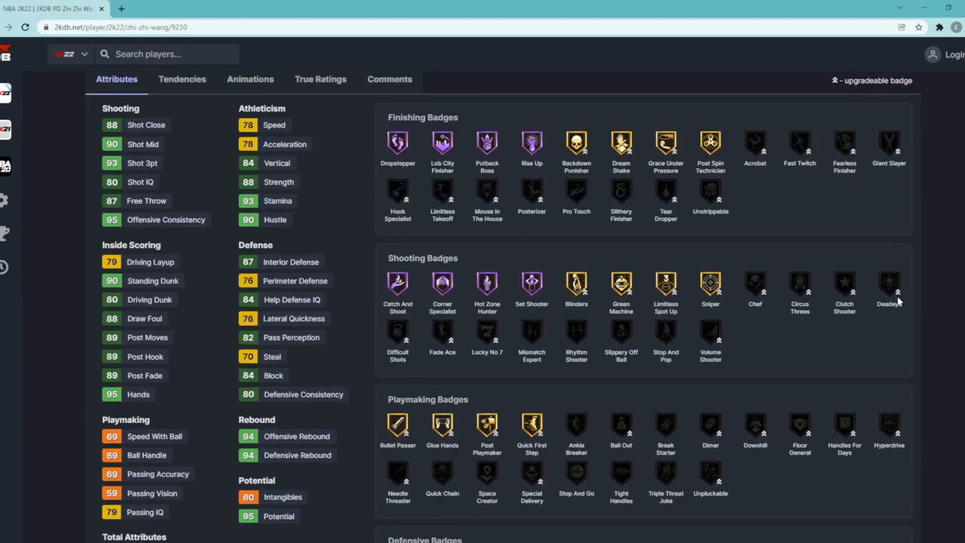
pyautogui.moveTo(899, 300)
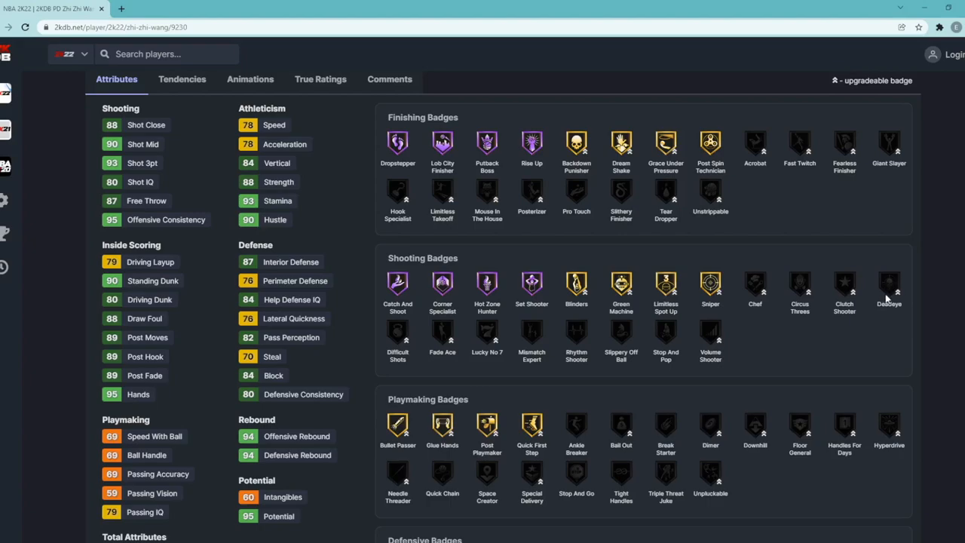
pyautogui.moveTo(802, 293)
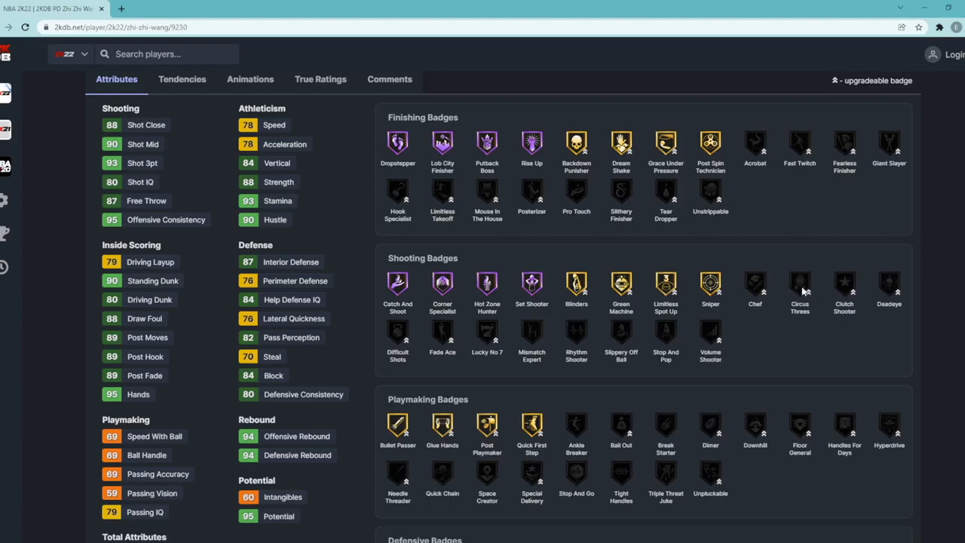
pyautogui.moveTo(491, 335)
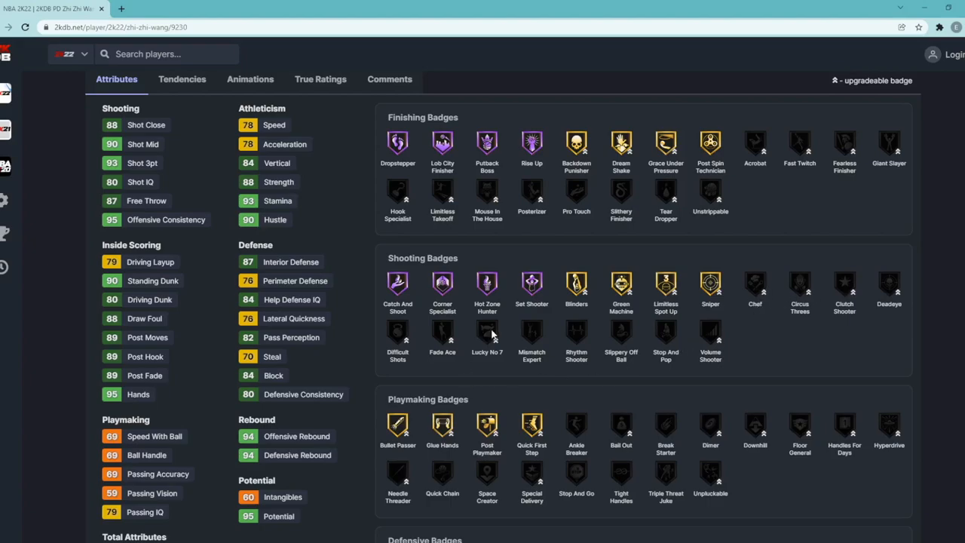
pyautogui.moveTo(407, 338)
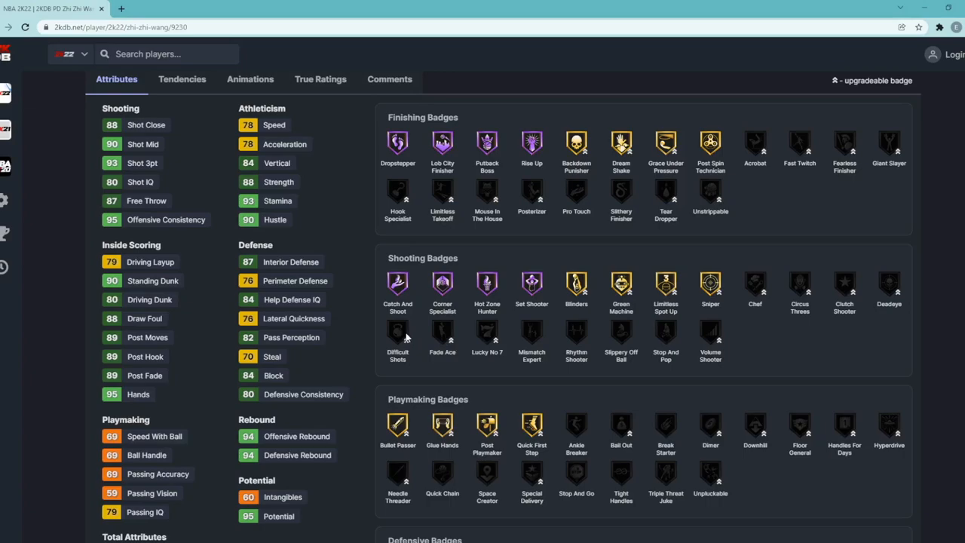
pyautogui.moveTo(875, 287)
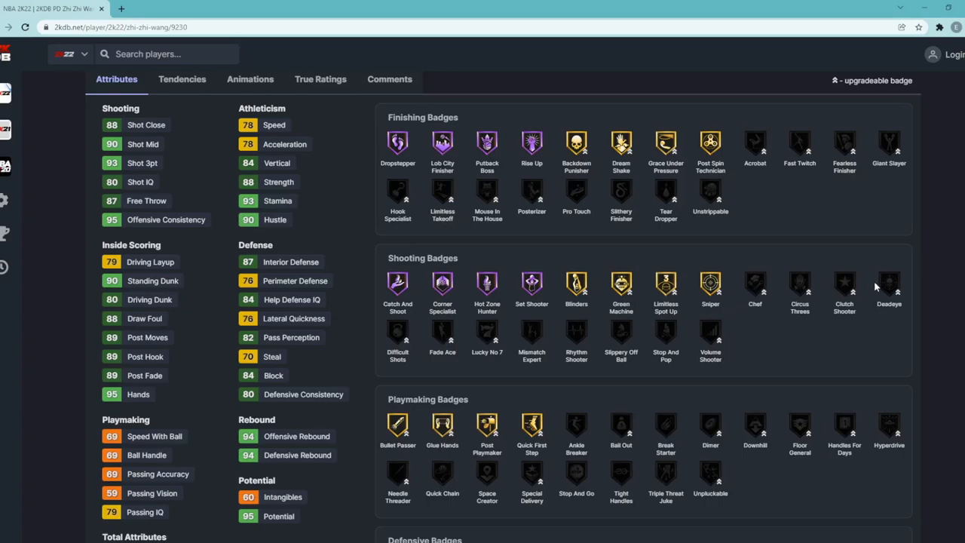
pyautogui.moveTo(787, 293)
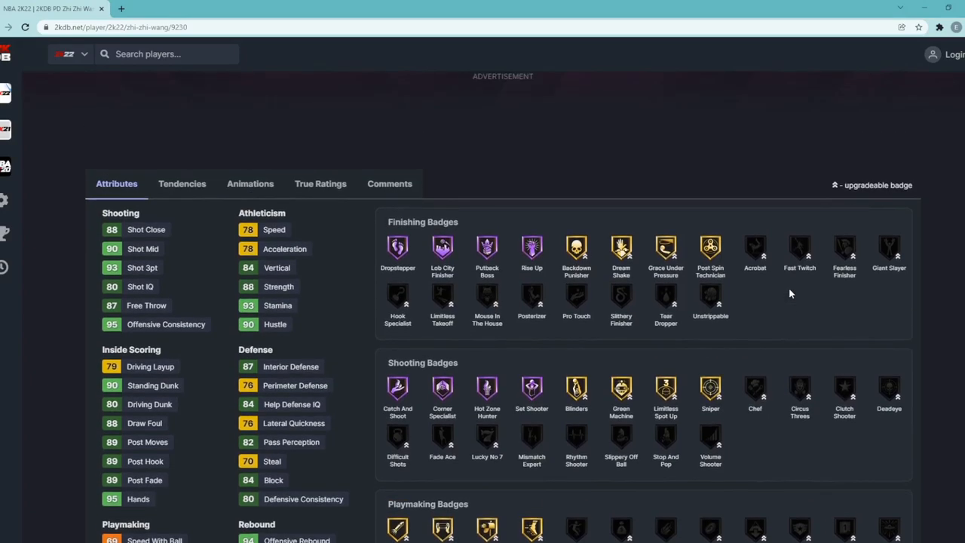
pyautogui.moveTo(561, 301)
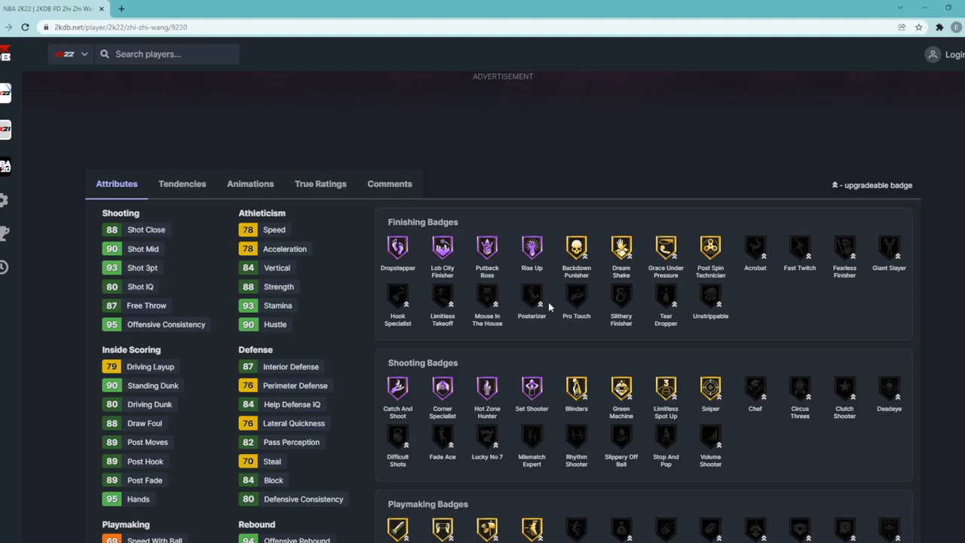
pyautogui.moveTo(537, 308)
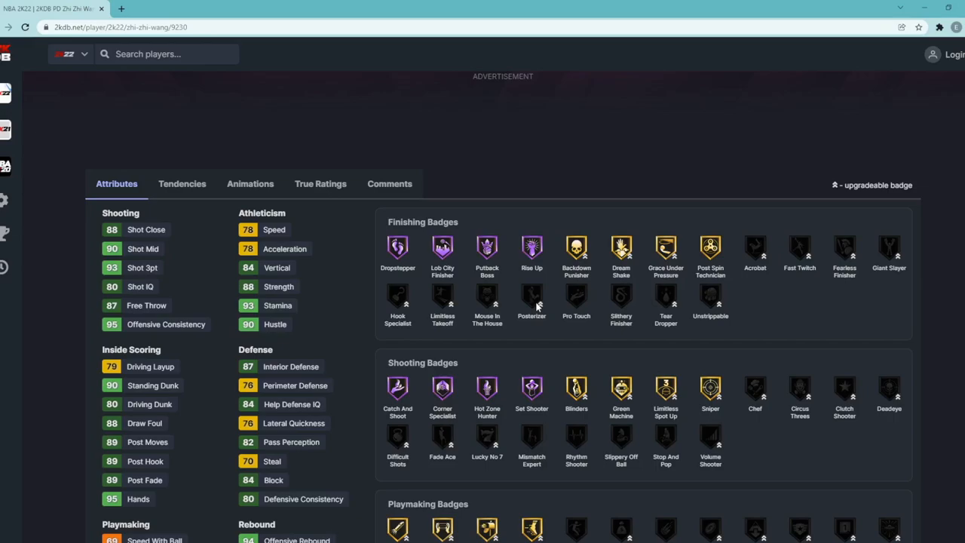
pyautogui.scroll(-3)
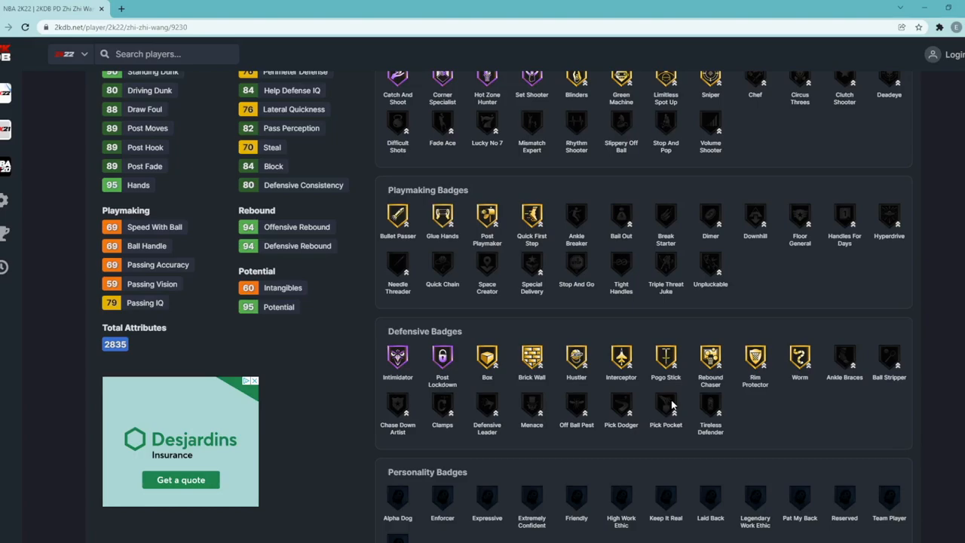
pyautogui.moveTo(630, 401)
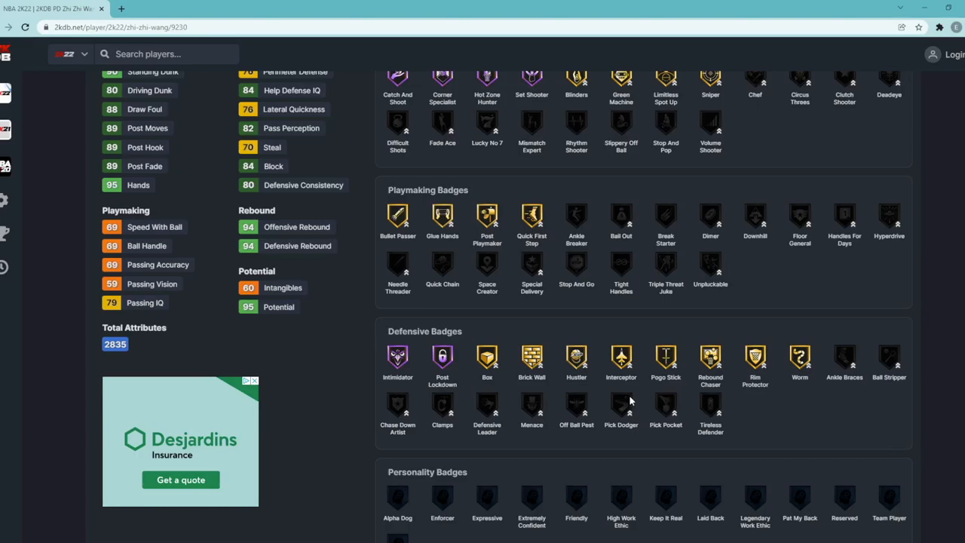
pyautogui.moveTo(663, 416)
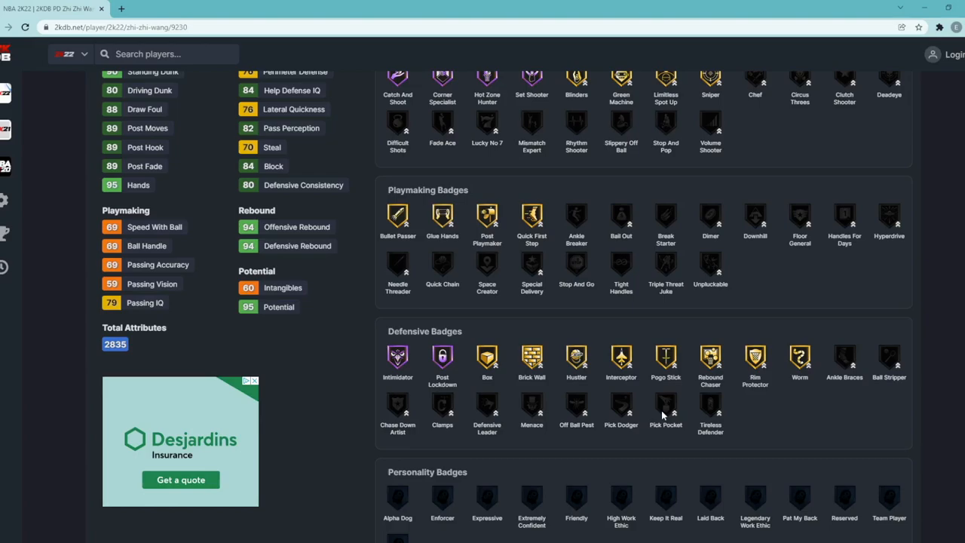
pyautogui.scroll(-3)
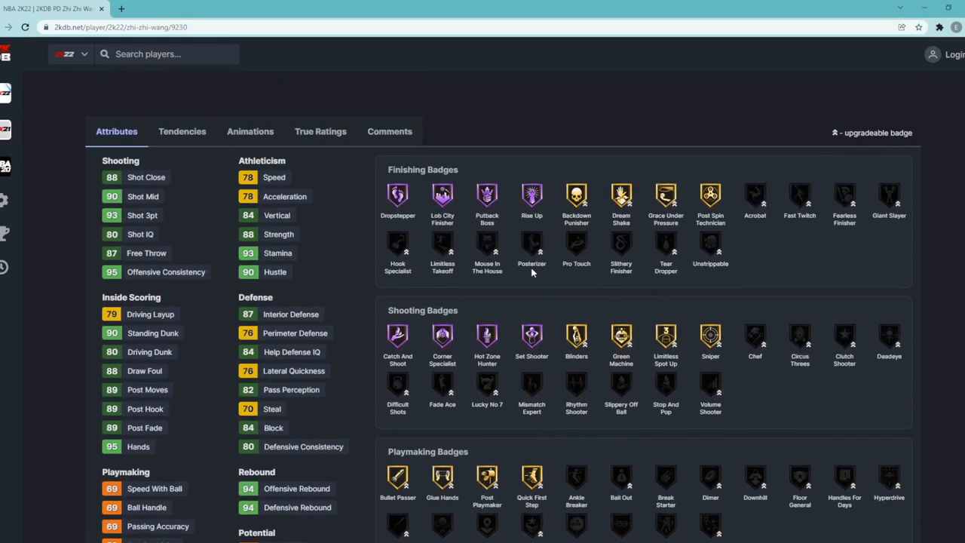
pyautogui.moveTo(520, 247)
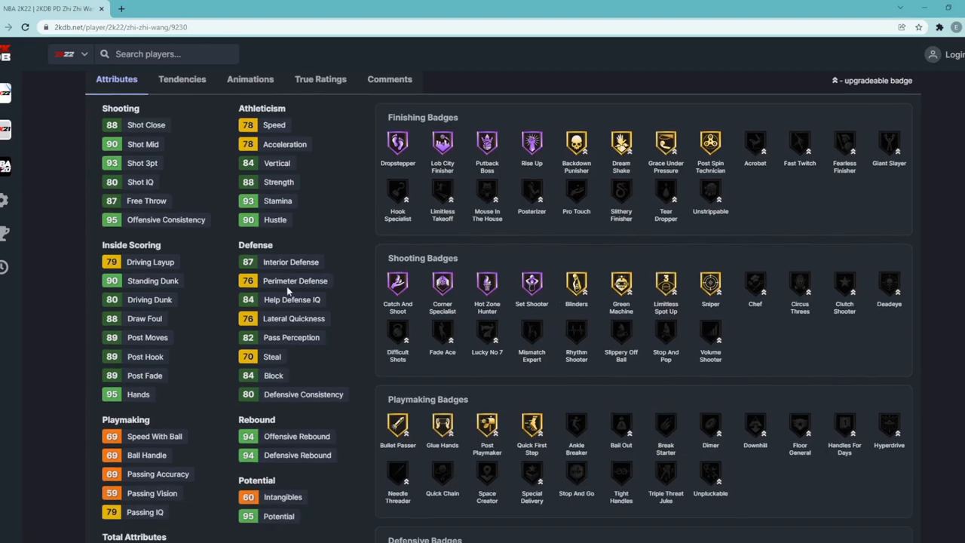
pyautogui.scroll(-3)
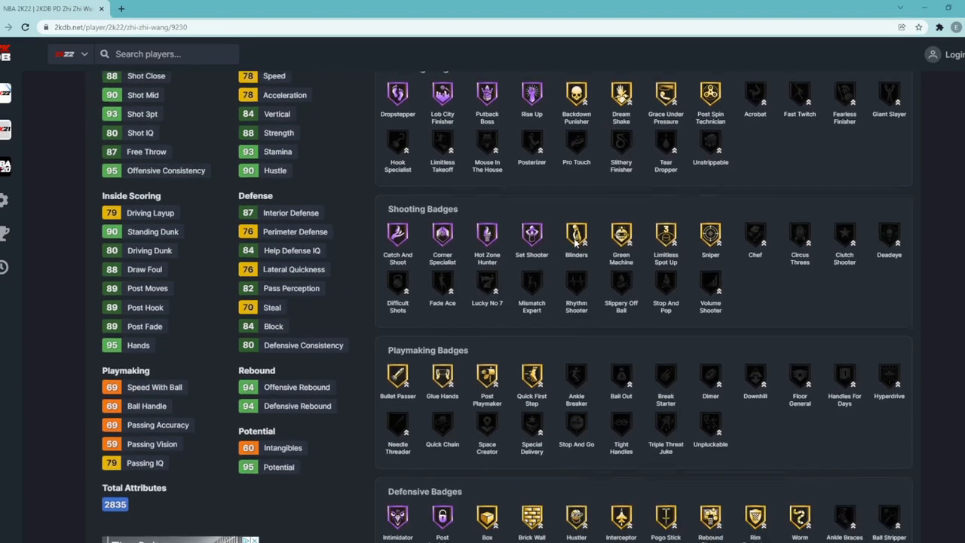
pyautogui.scroll(-3)
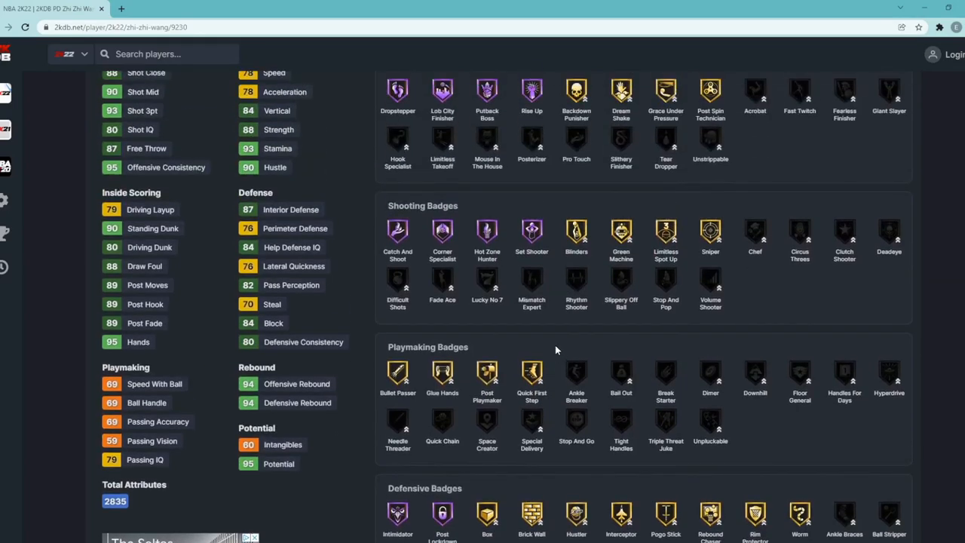
pyautogui.scroll(-3)
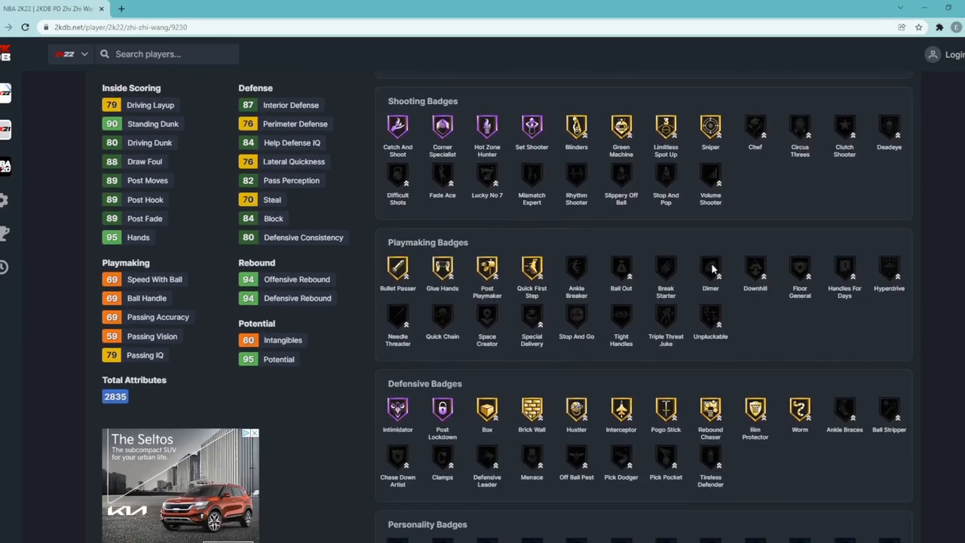
pyautogui.moveTo(705, 320)
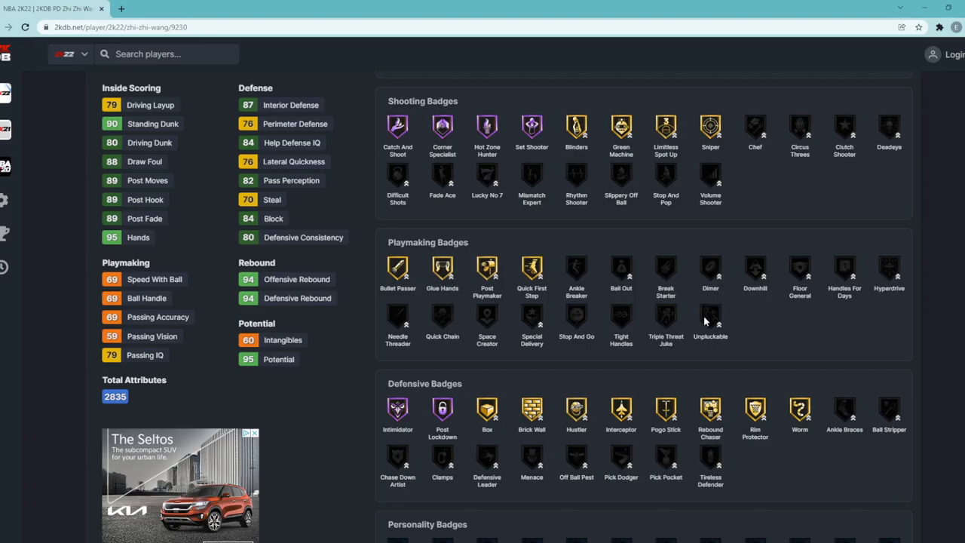
pyautogui.moveTo(651, 304)
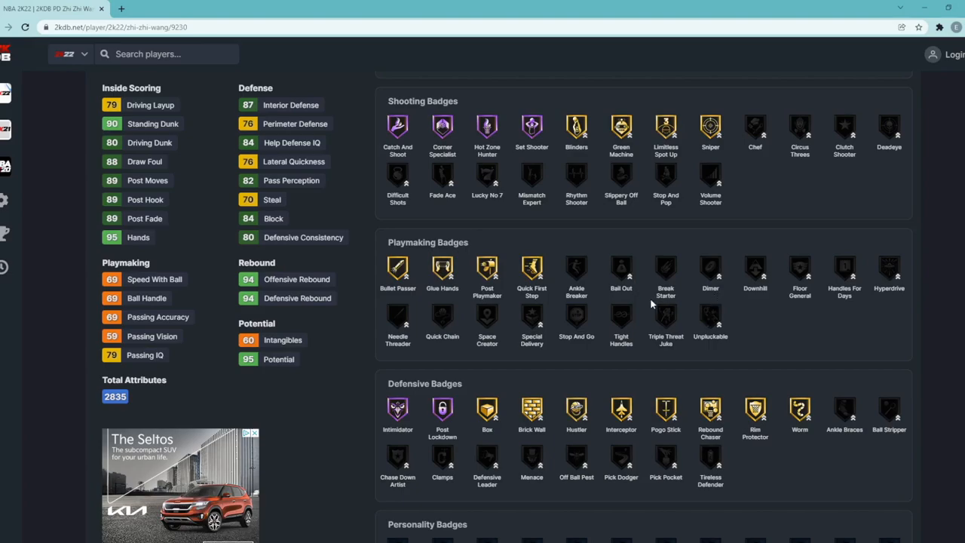
pyautogui.moveTo(712, 272)
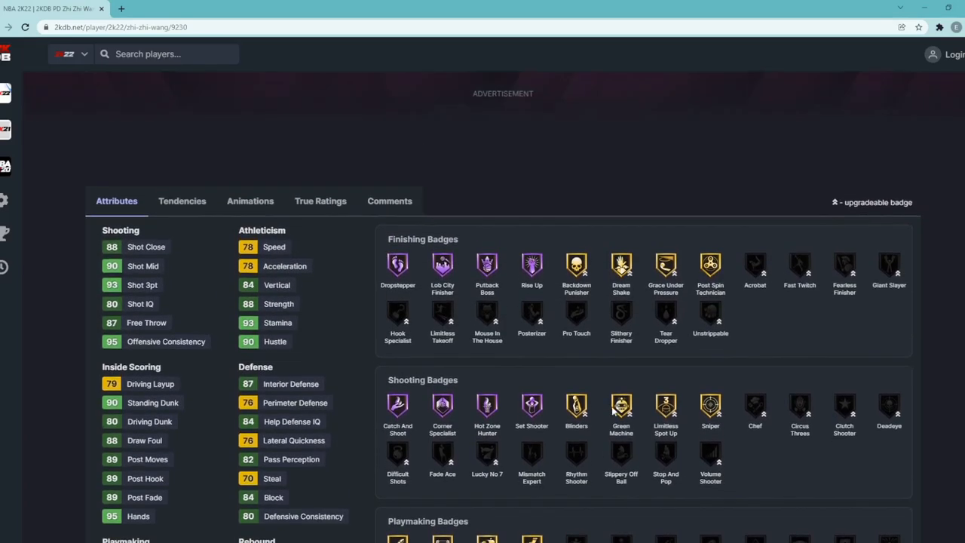
pyautogui.scroll(-3)
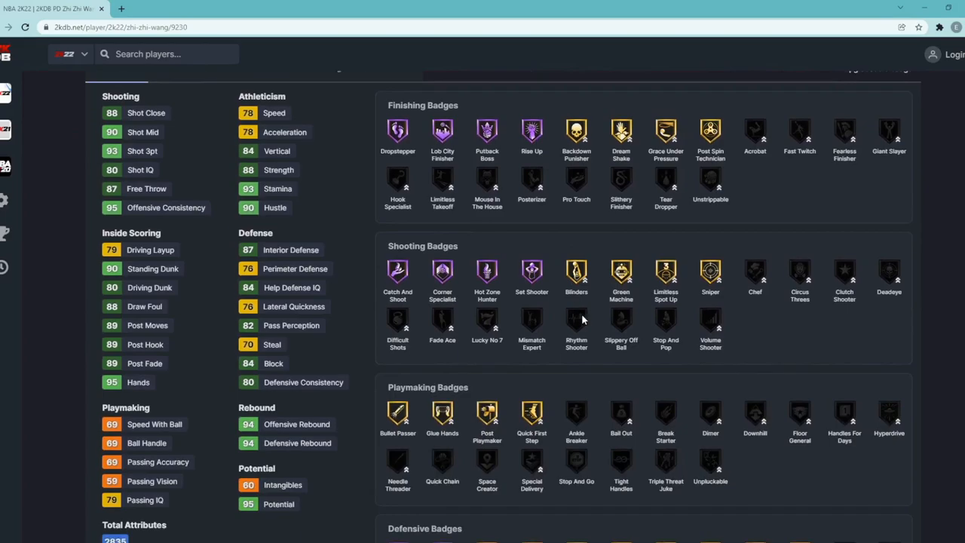
pyautogui.scroll(-3)
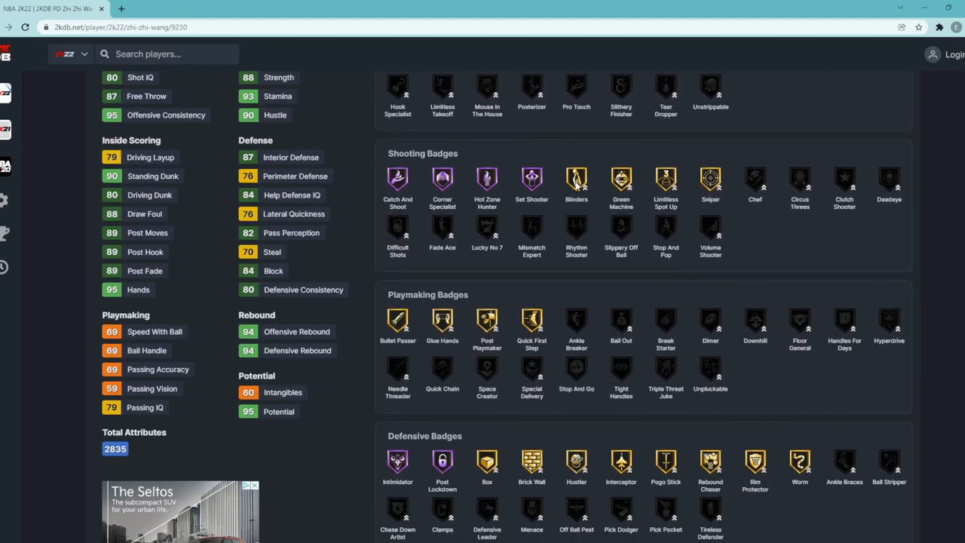
pyautogui.scroll(-3)
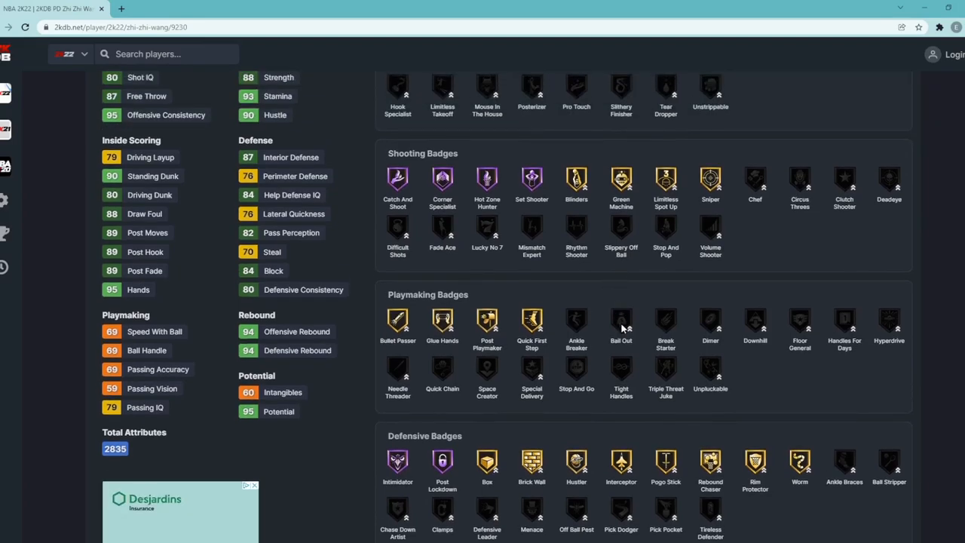
pyautogui.scroll(-3)
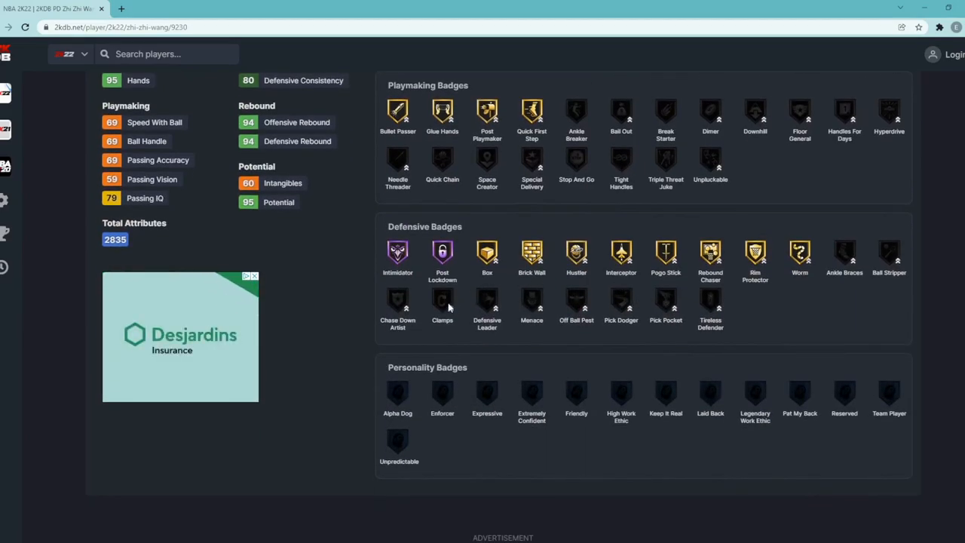
pyautogui.scroll(3)
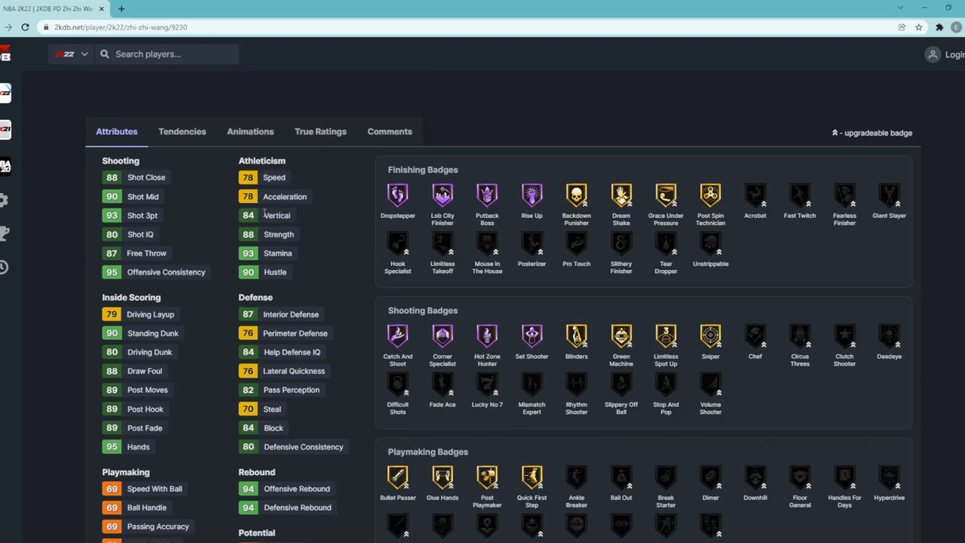
pyautogui.scroll(-3)
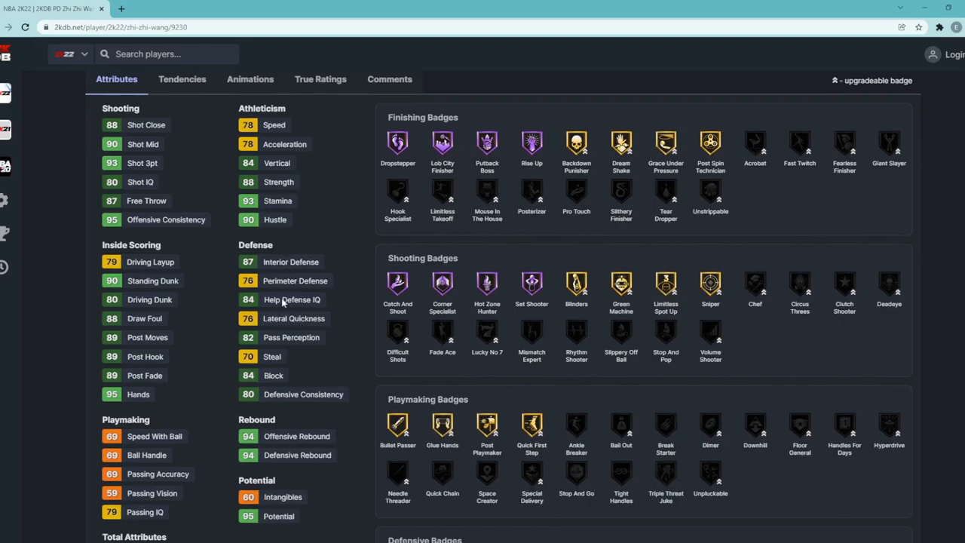
pyautogui.moveTo(283, 302)
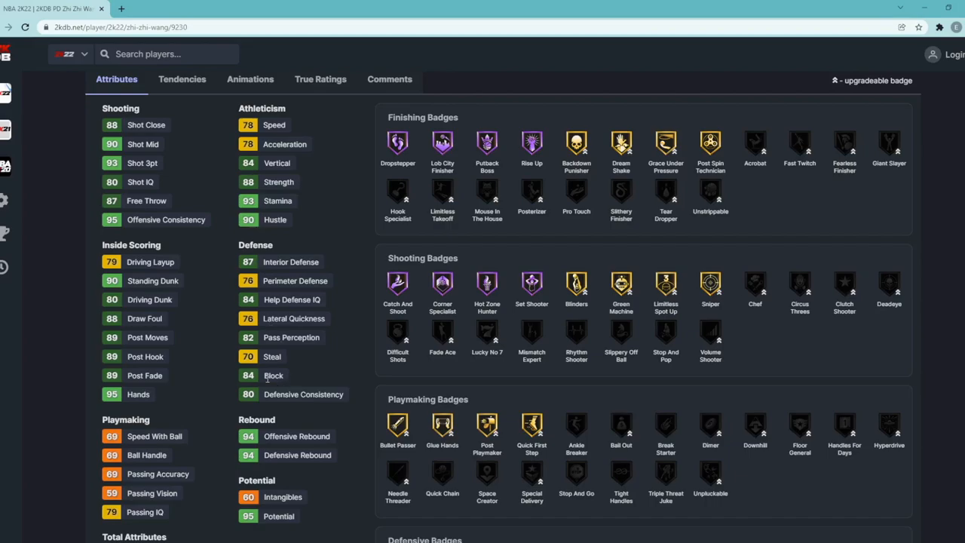
pyautogui.moveTo(312, 261)
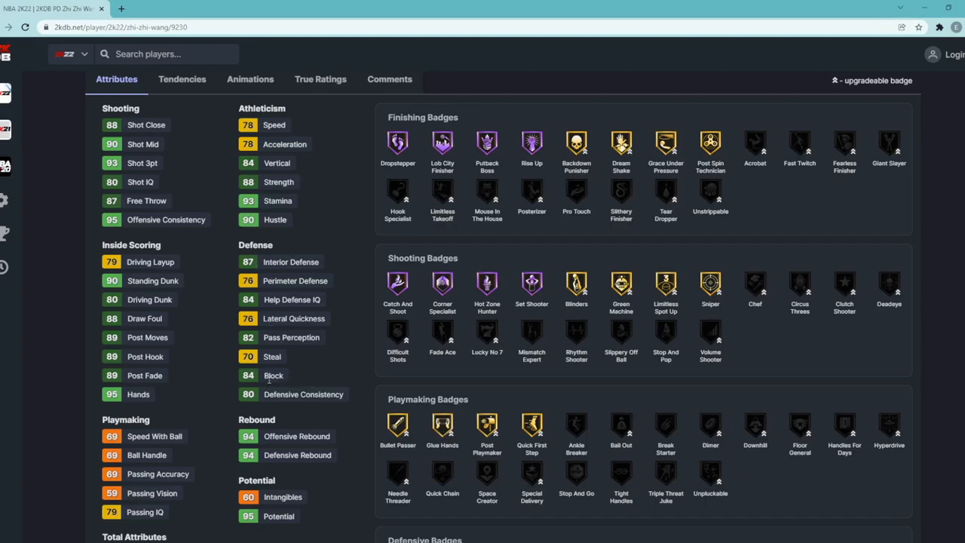
pyautogui.moveTo(287, 375)
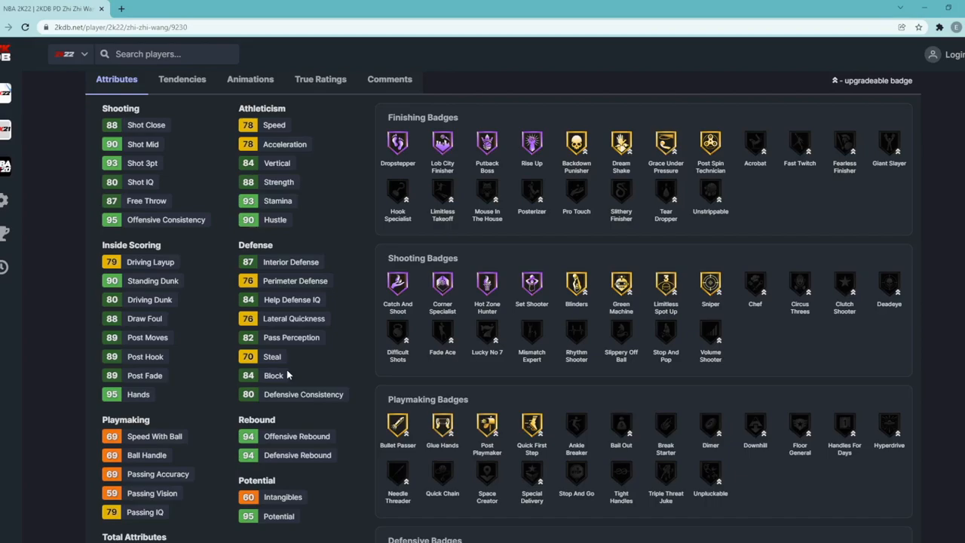
pyautogui.moveTo(294, 383)
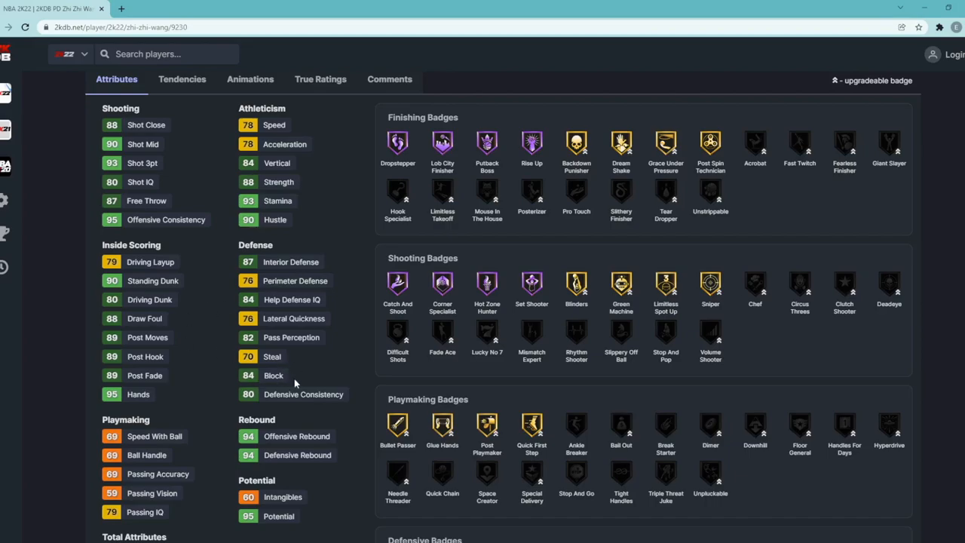
pyautogui.moveTo(263, 302)
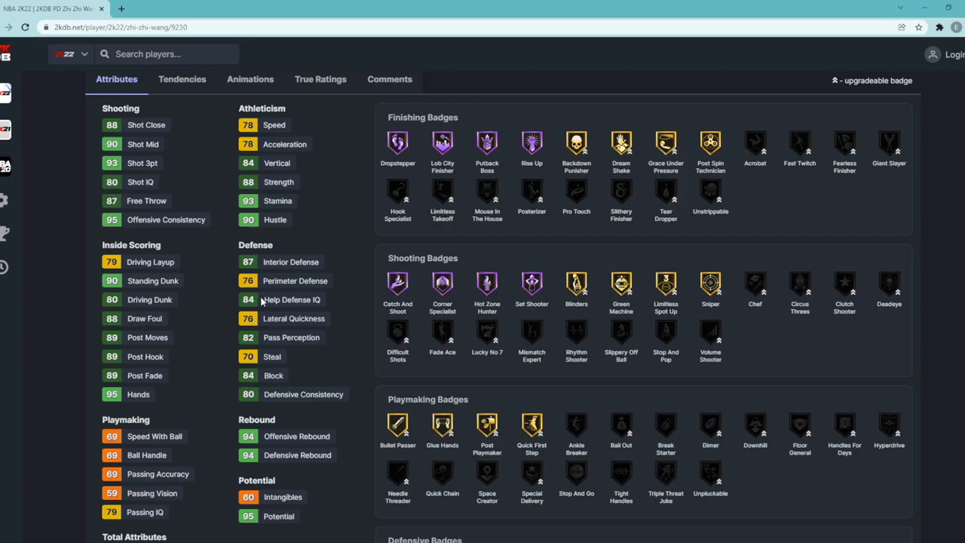
pyautogui.moveTo(287, 259)
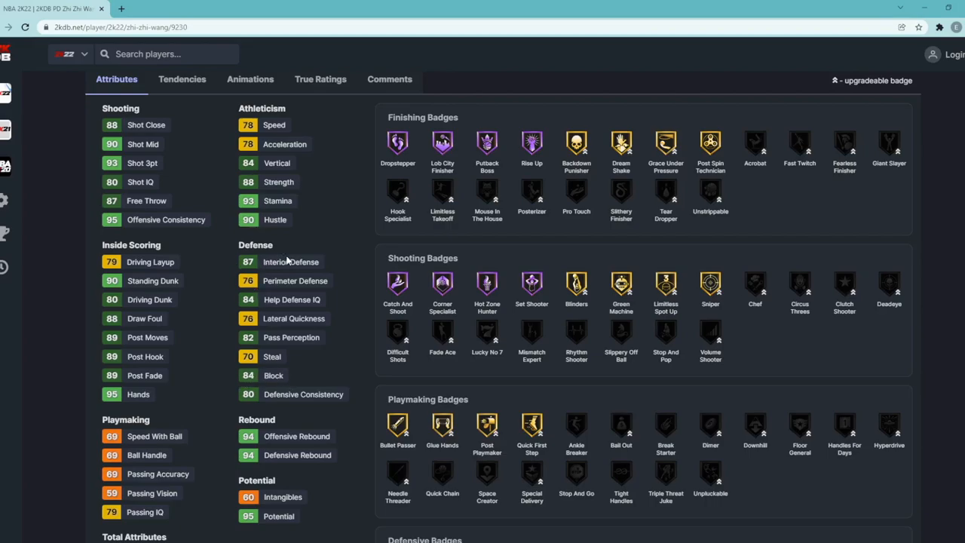
pyautogui.moveTo(298, 143)
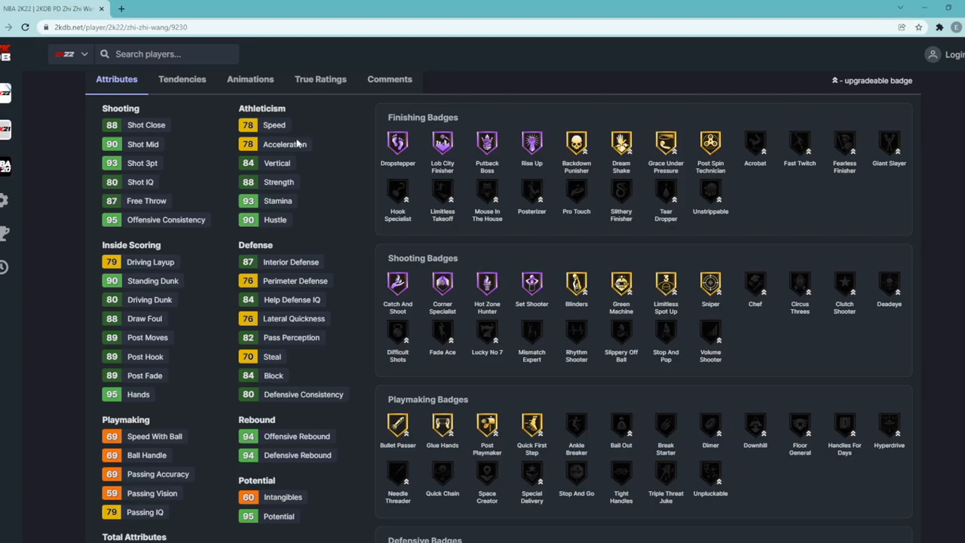
pyautogui.moveTo(294, 145)
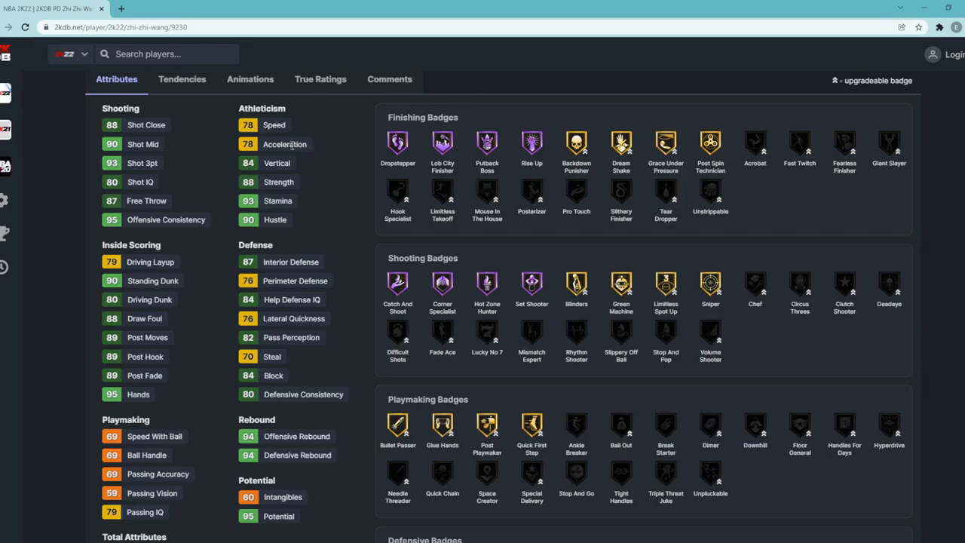
pyautogui.moveTo(314, 344)
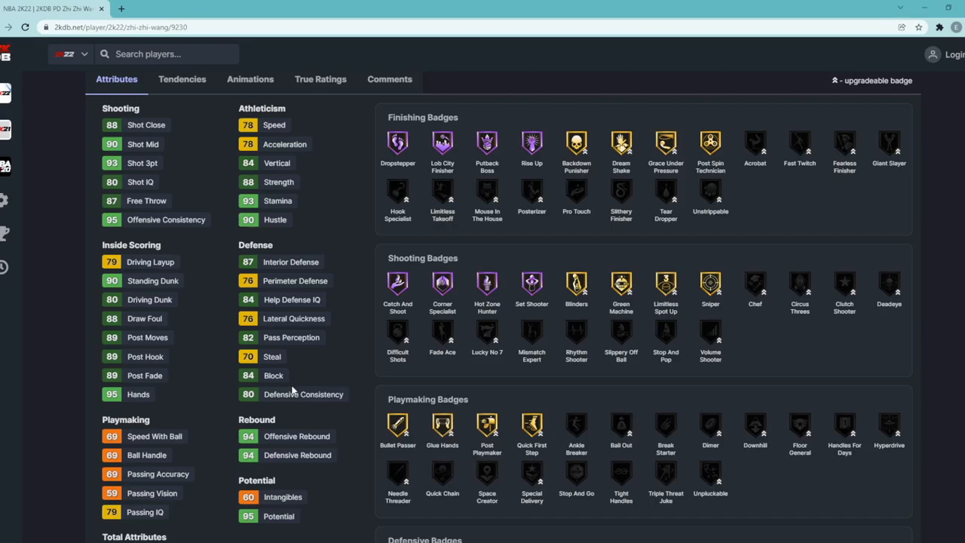
pyautogui.moveTo(236, 413)
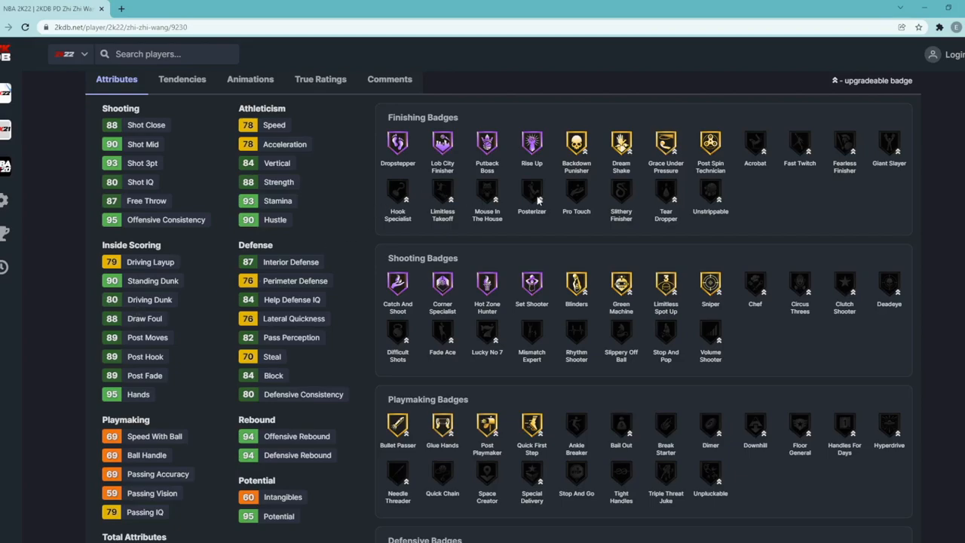
pyautogui.moveTo(133, 309)
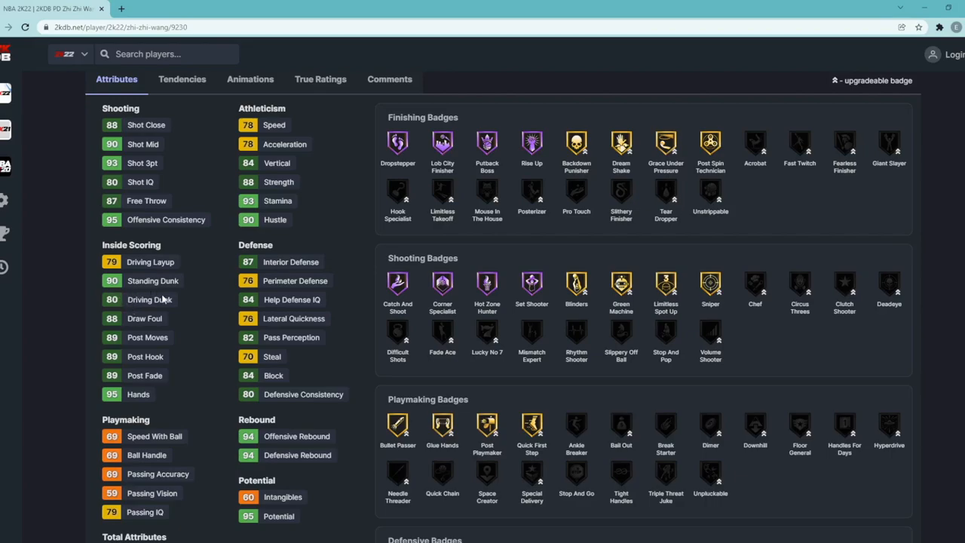
pyautogui.moveTo(317, 362)
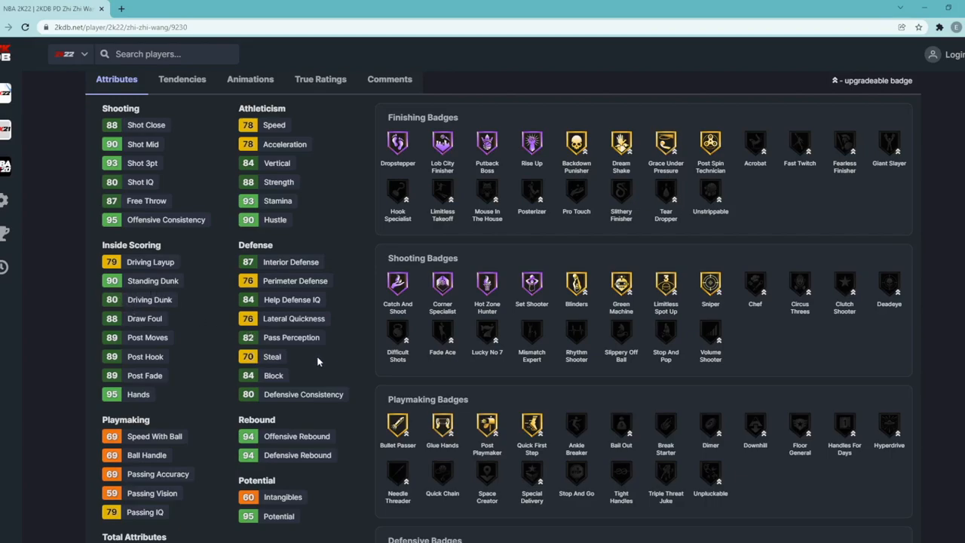
pyautogui.moveTo(286, 356)
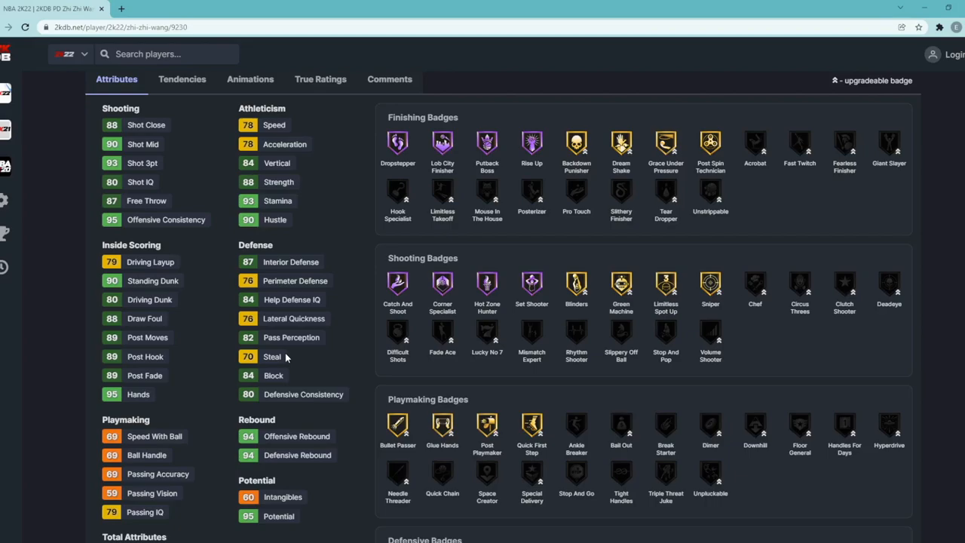
pyautogui.scroll(-3)
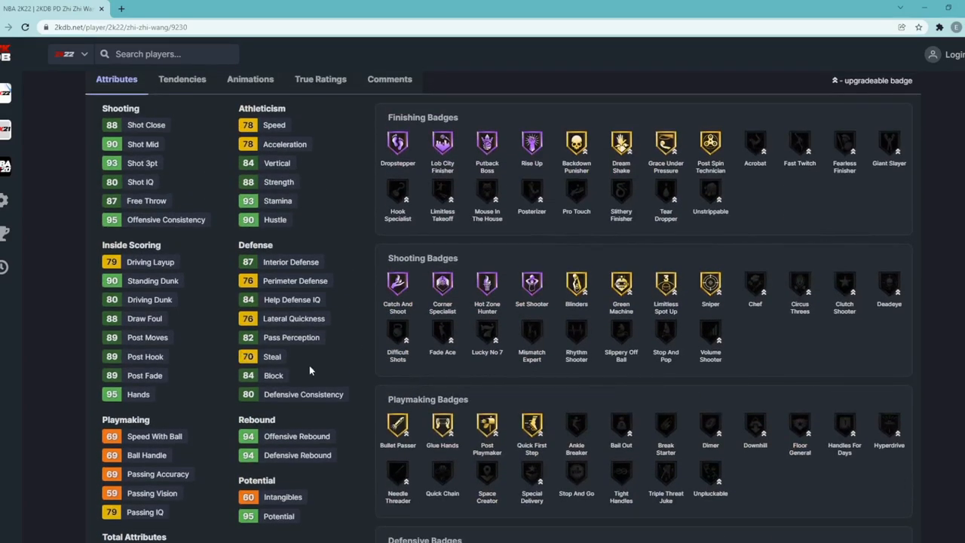
pyautogui.scroll(-3)
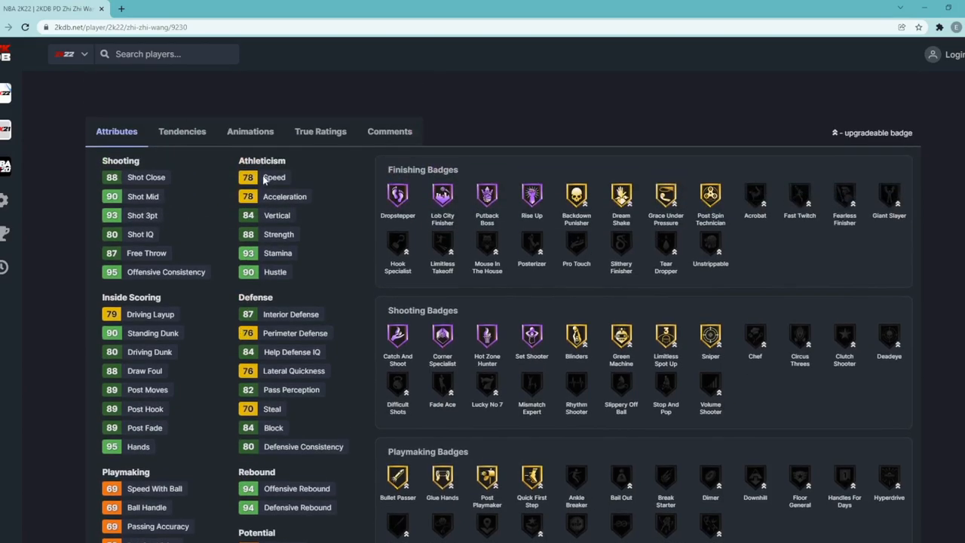
pyautogui.moveTo(339, 174)
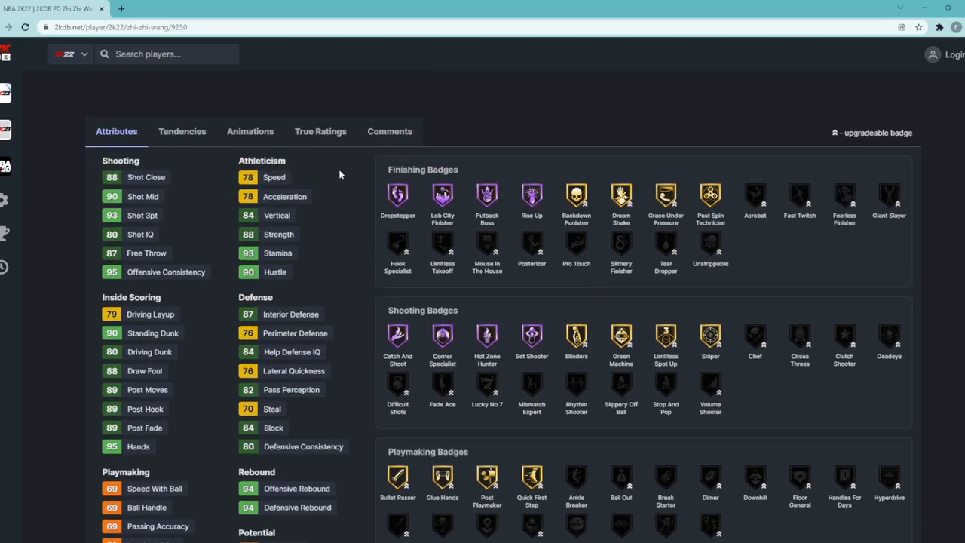
pyautogui.scroll(-3)
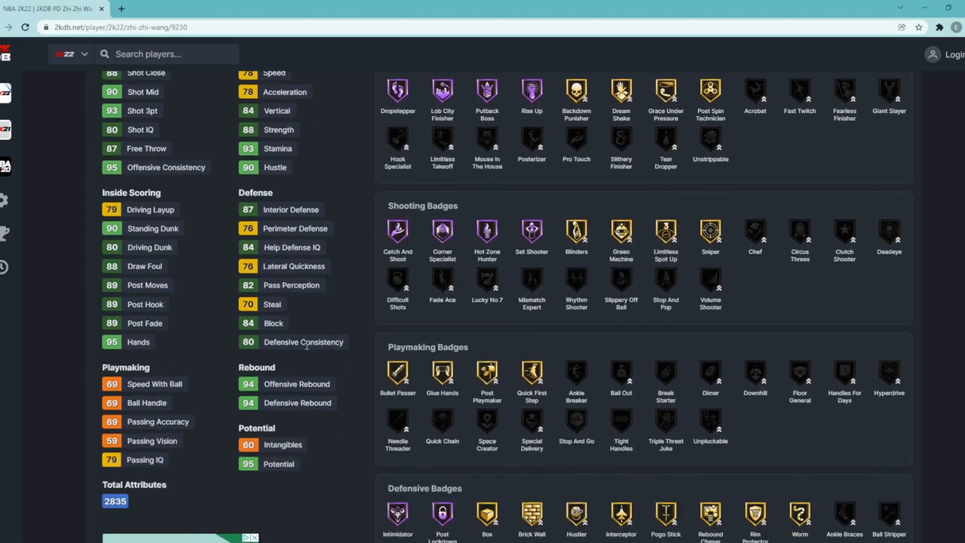
pyautogui.moveTo(304, 305)
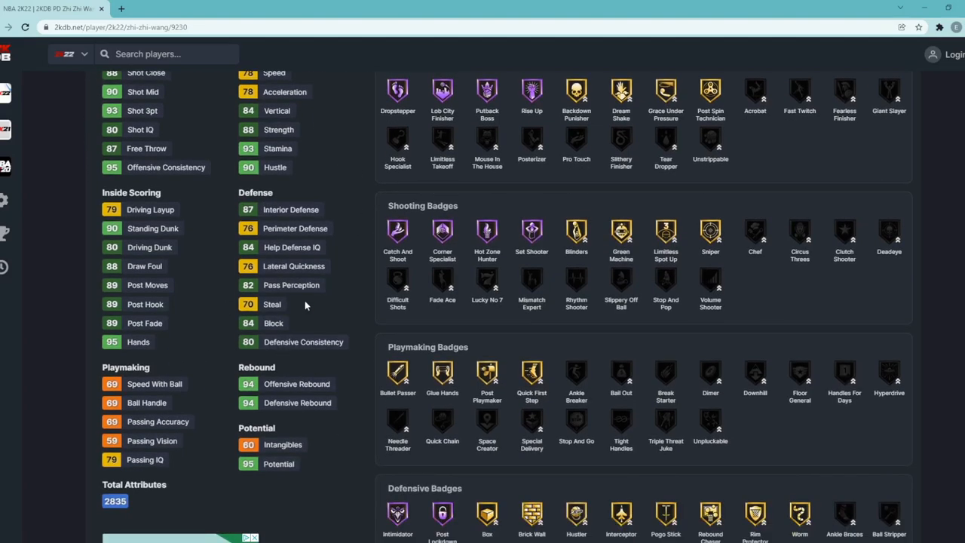
pyautogui.scroll(3)
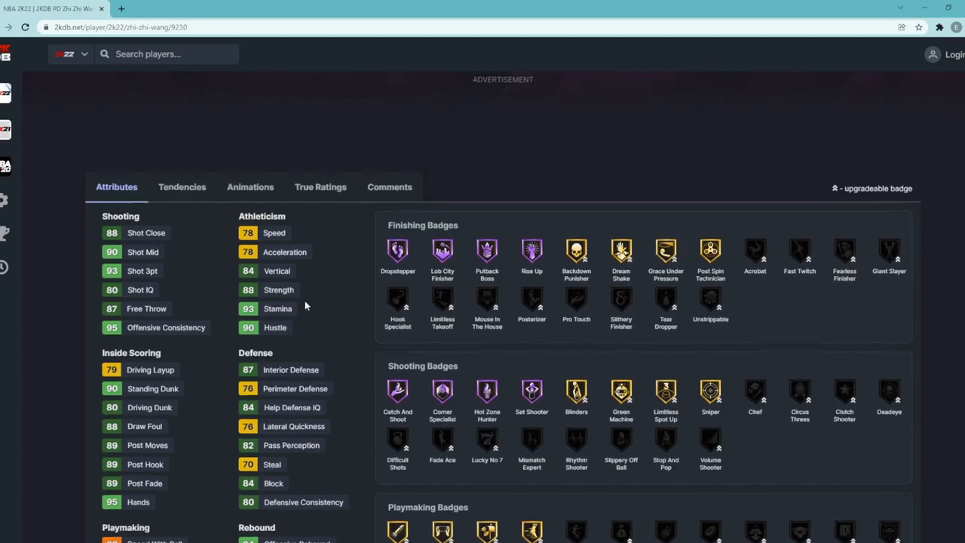